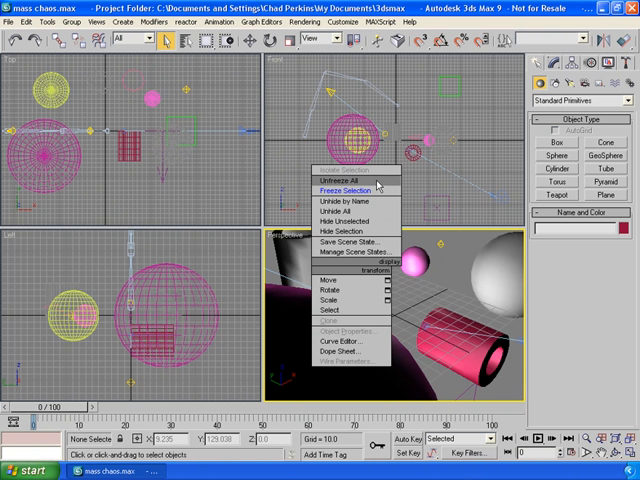
mouse_move(288, 258)
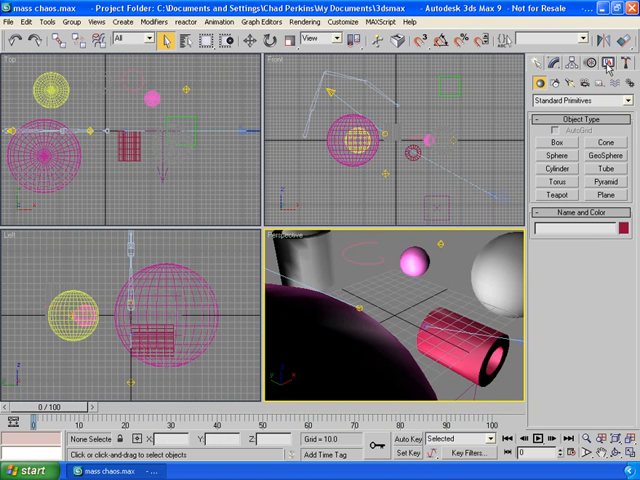
Show the Display panel with its hide and freeze rollouts for the three selected objects.
click(608, 64)
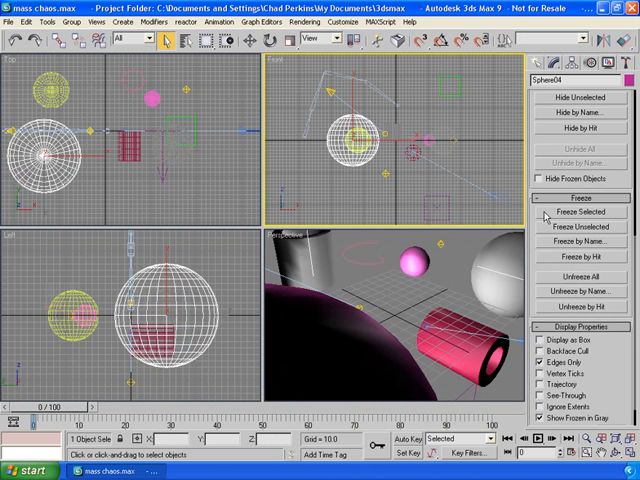
mouse_move(548, 240)
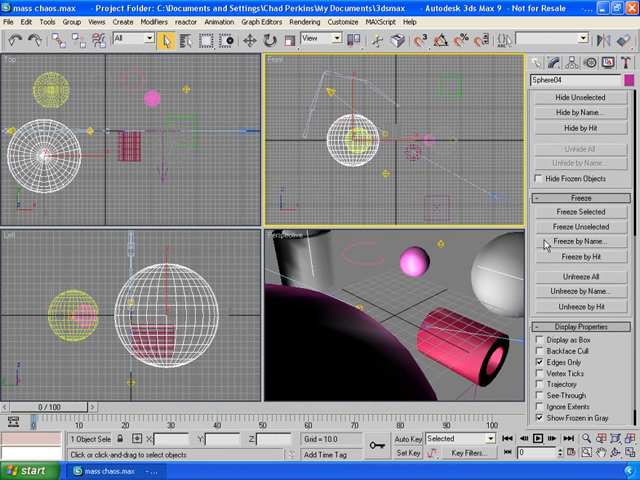
mouse_move(546, 260)
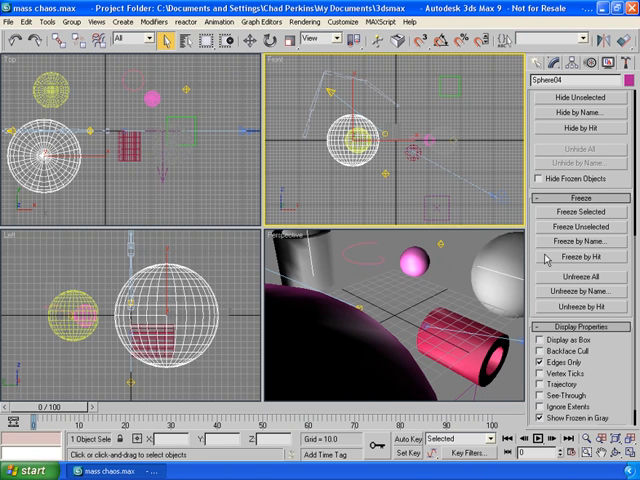
Freeze the three selected objects so they turn grey and become uneditable.
click(568, 256)
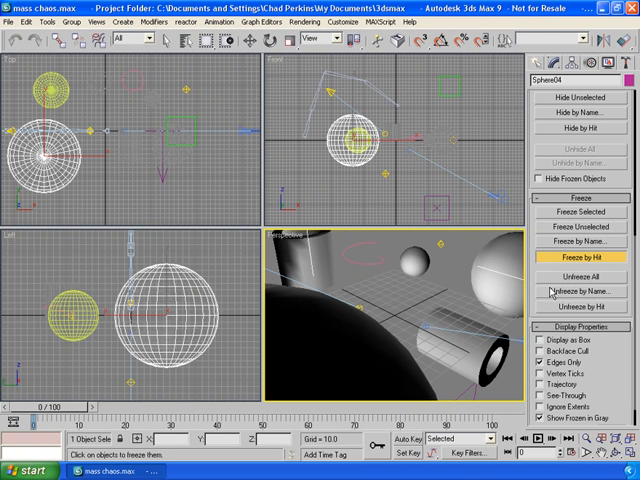
Unfreeze by hit so the spheres and cylinder regain their own colours.
click(568, 306)
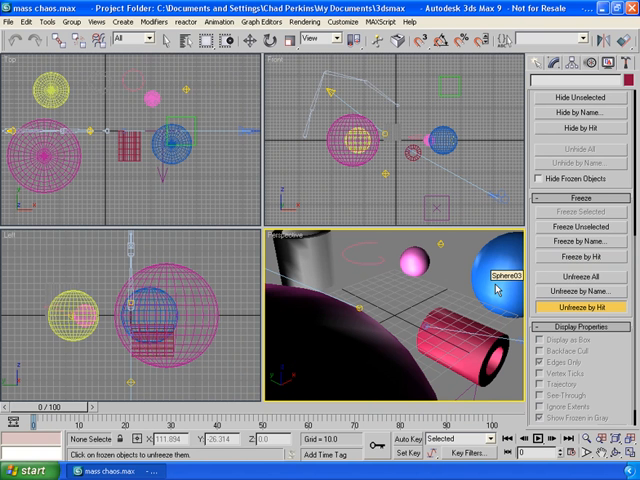
mouse_move(378, 272)
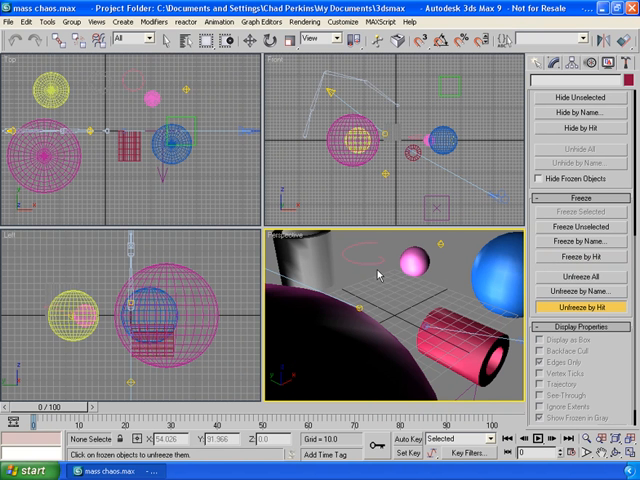
mouse_move(316, 250)
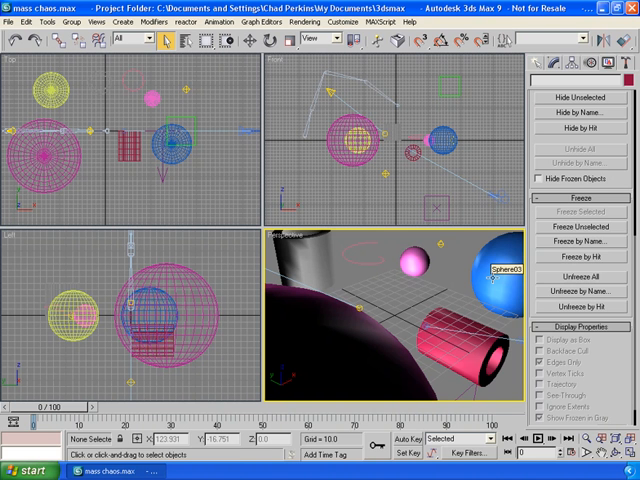
right_click(490, 270)
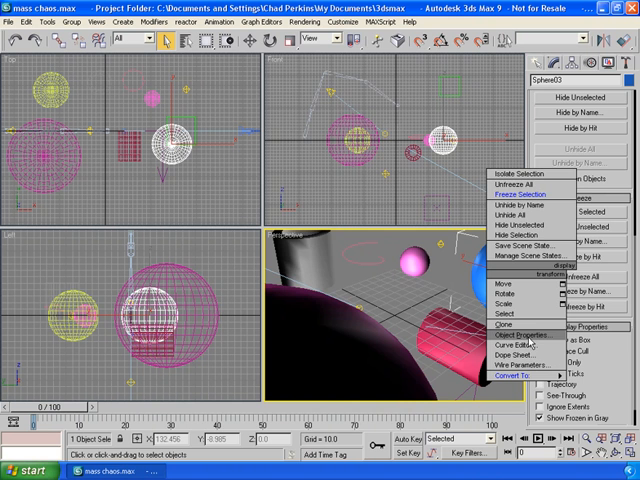
click(500, 332)
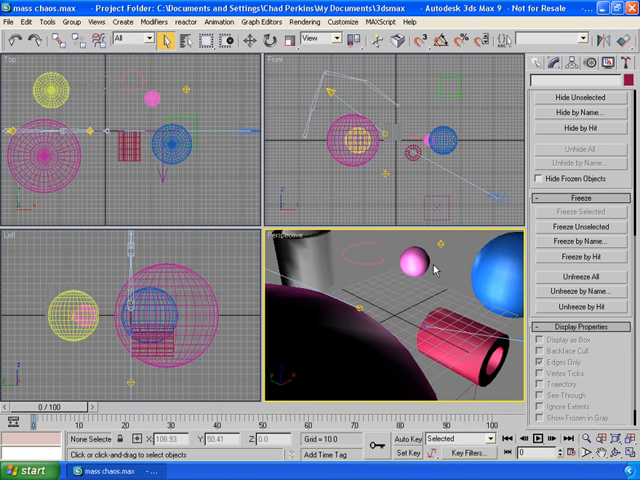
Select the object that is to be hidden from the viewports.
click(400, 270)
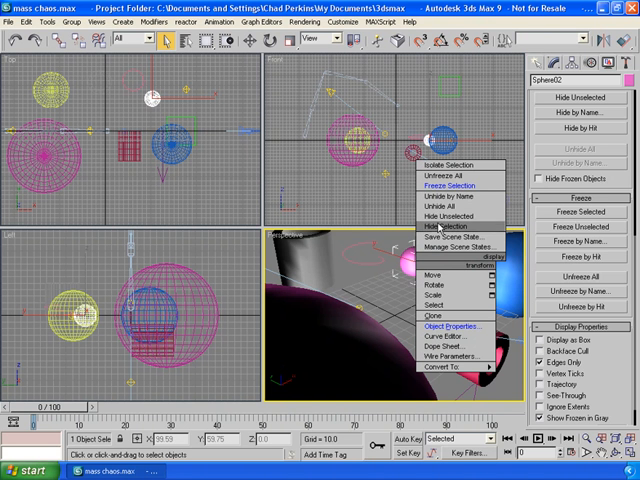
mouse_move(444, 204)
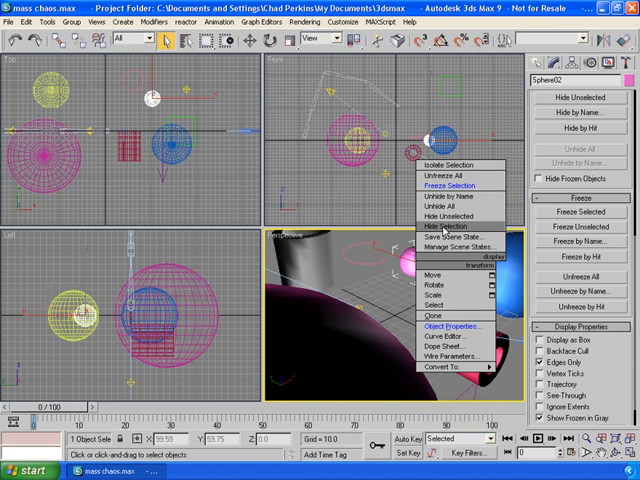
mouse_move(448, 216)
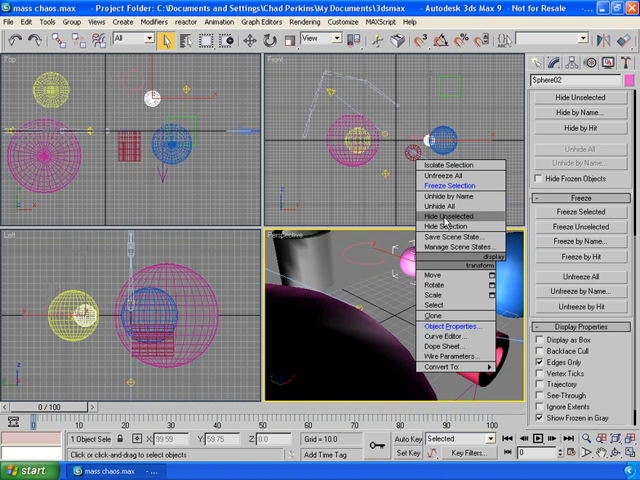
mouse_move(440, 204)
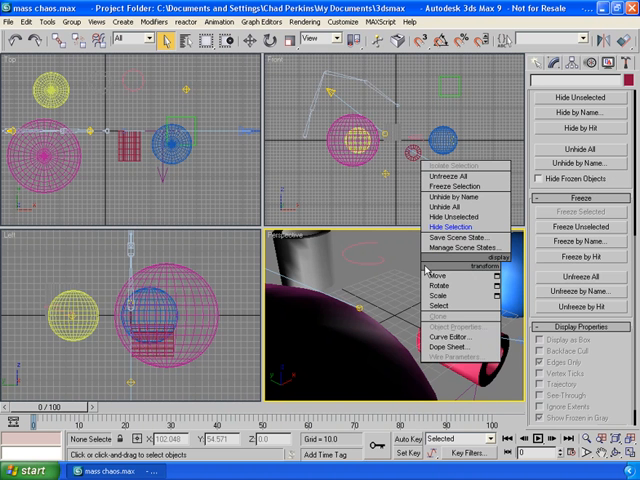
mouse_move(452, 206)
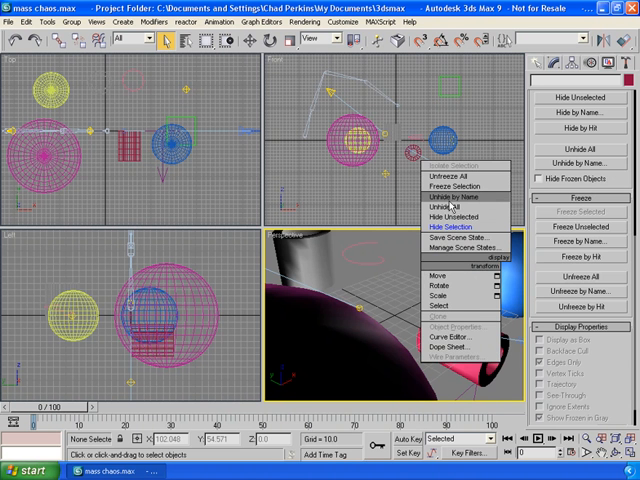
Unhide Sphere02 by name so it reappears in the scene.
click(448, 204)
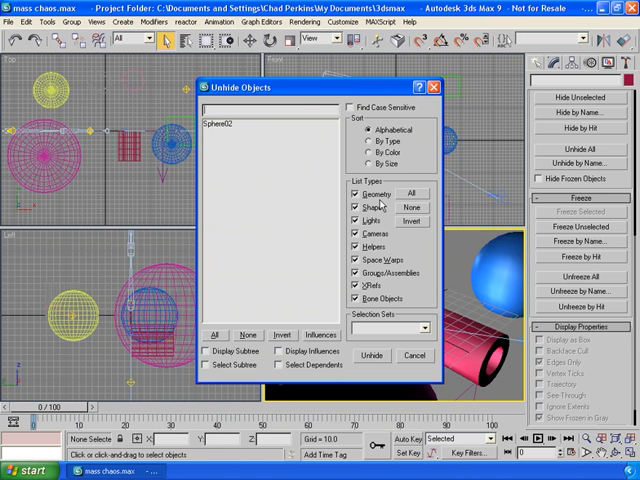
click(224, 128)
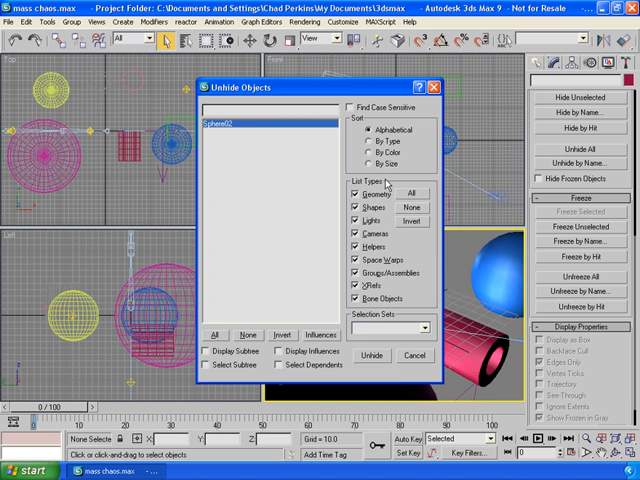
click(372, 356)
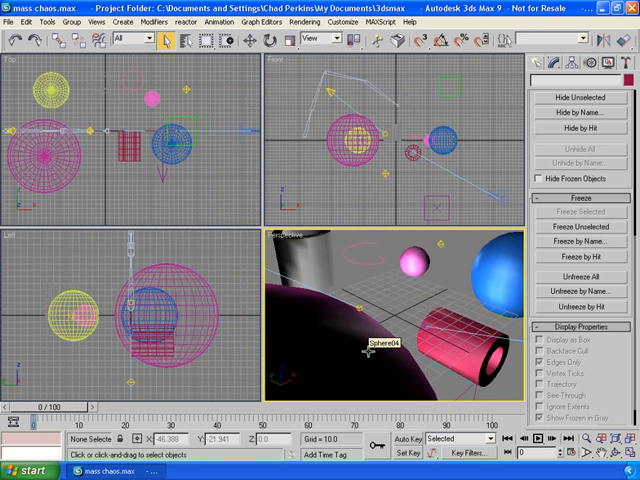